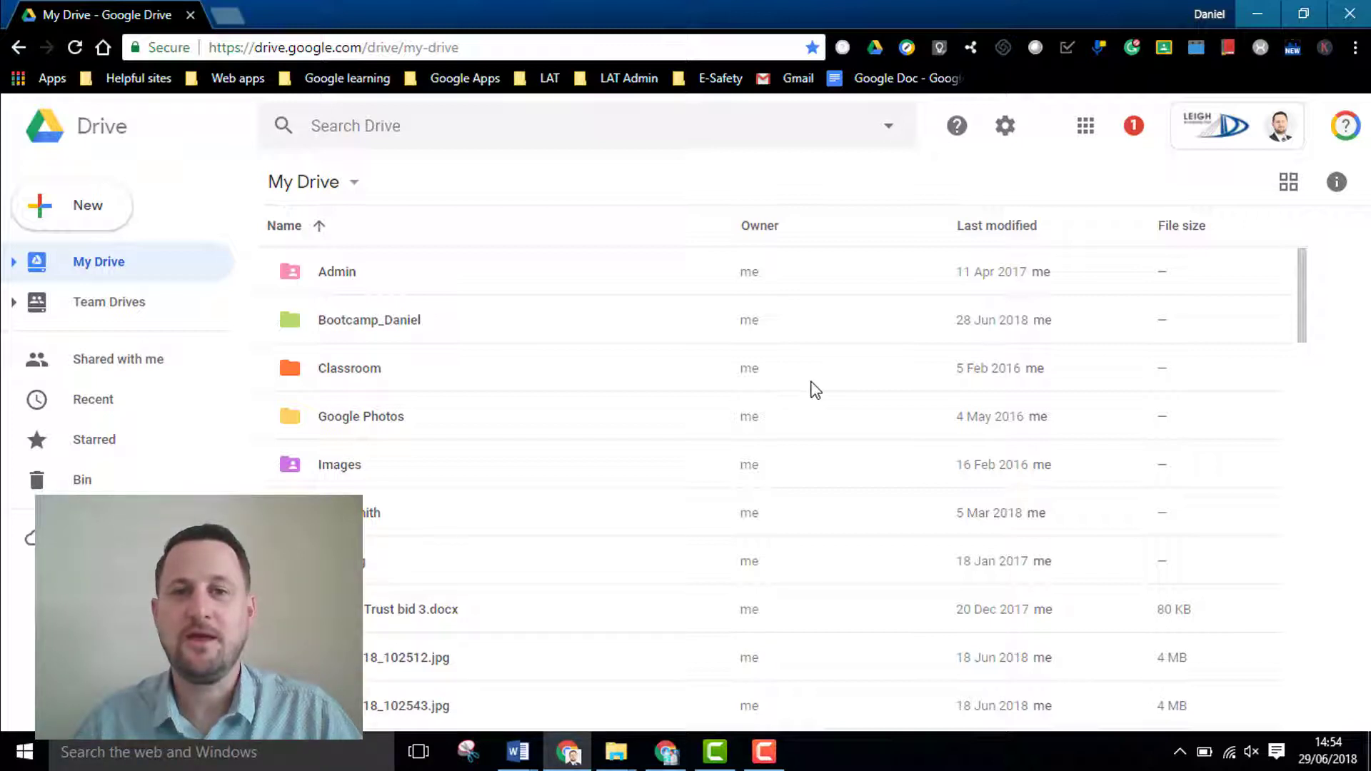
pyautogui.moveTo(87, 214)
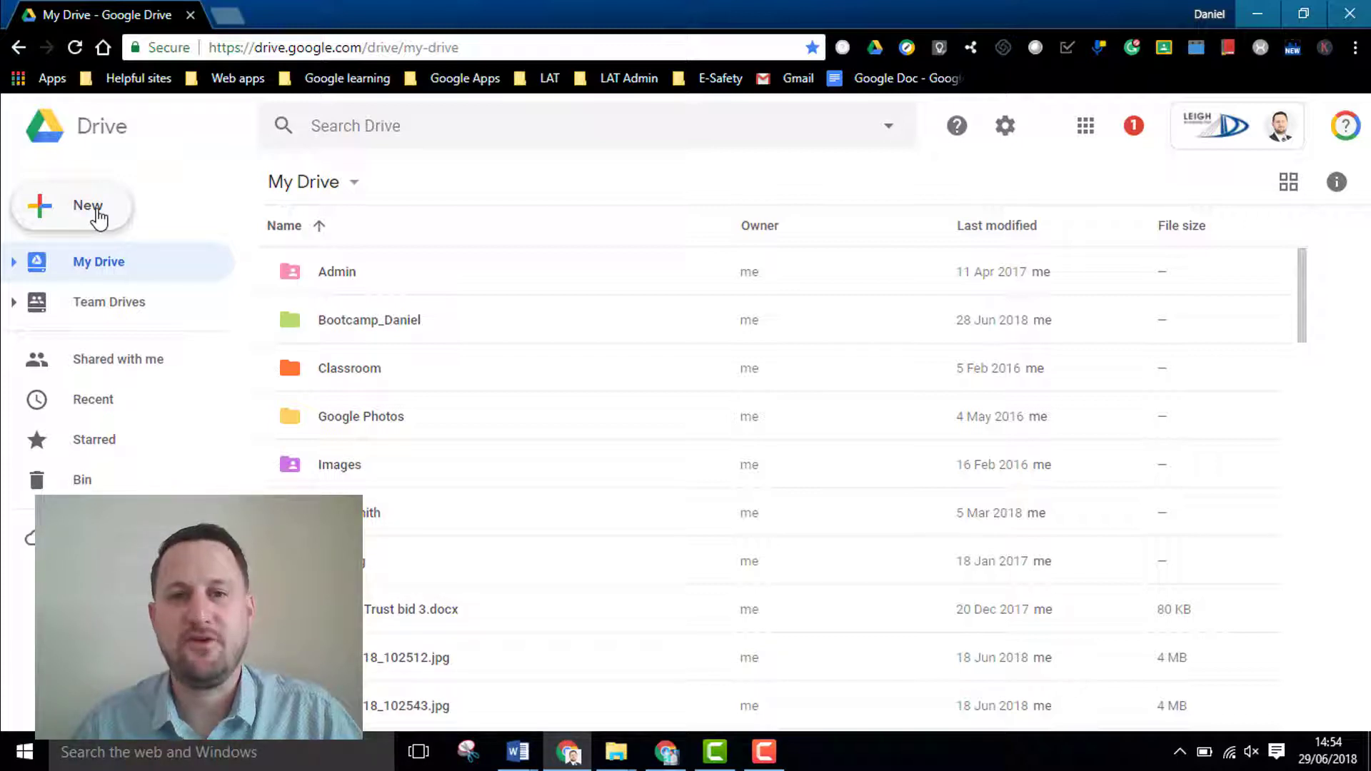
# Open the New menu in My Drive to show the creation and upload options
pyautogui.click(71, 206)
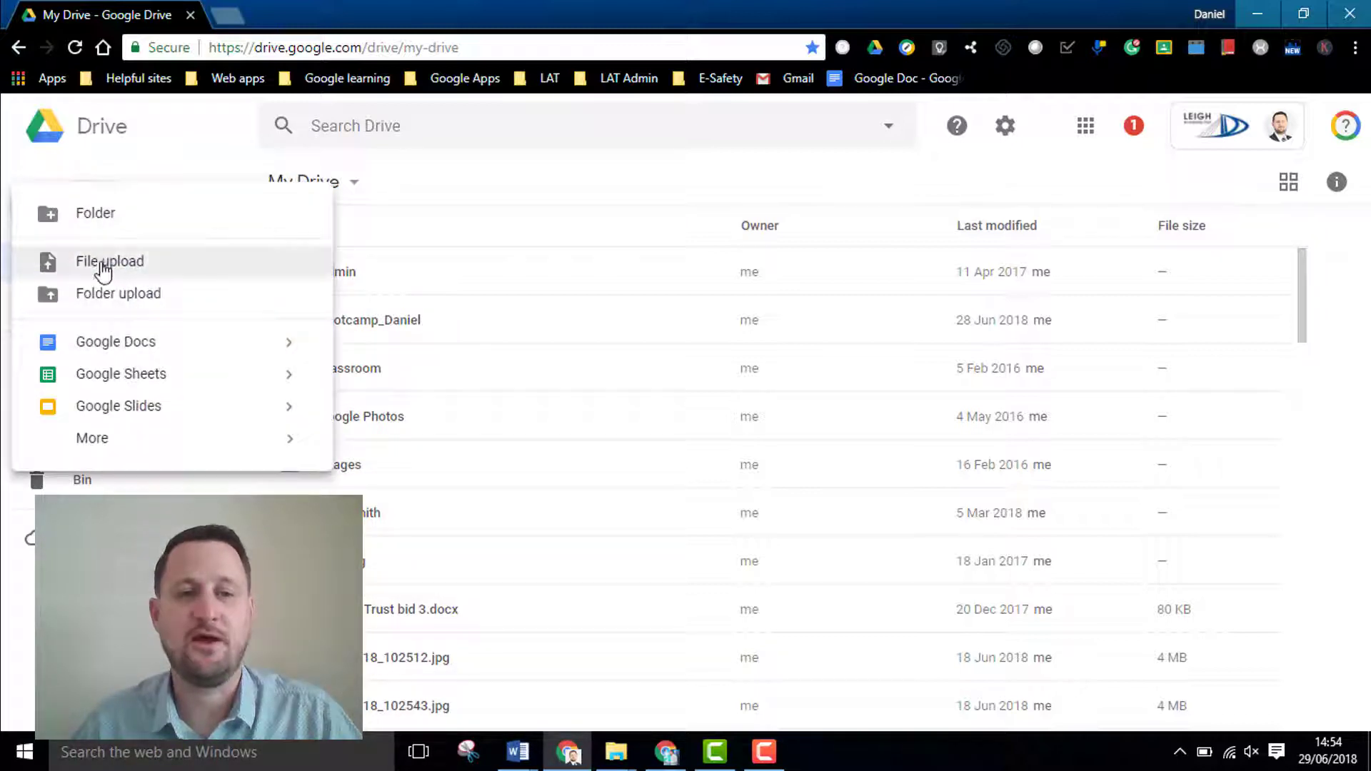
pyautogui.moveTo(118, 293)
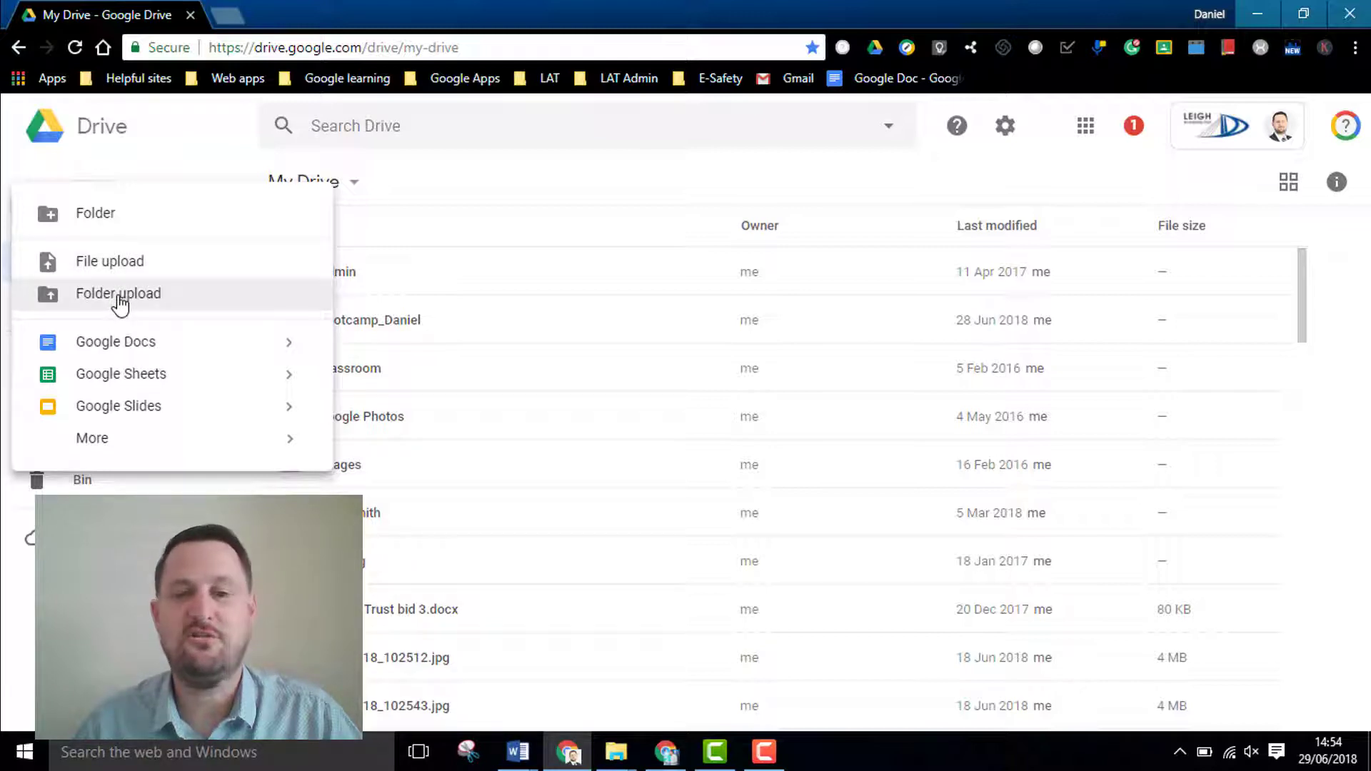
pyautogui.moveTo(109, 261)
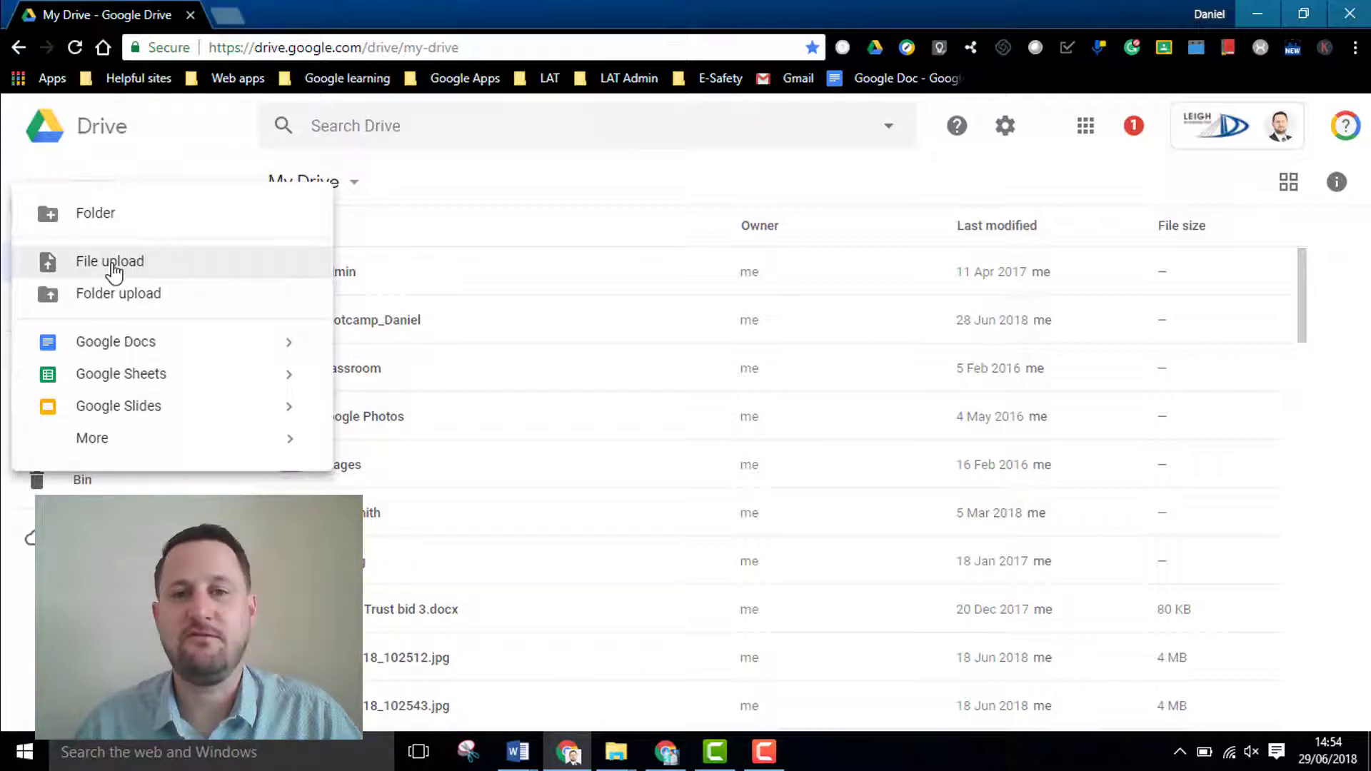
# Upload the 'Be a light' PDF, presentation and other Documents files to My Drive
pyautogui.click(109, 260)
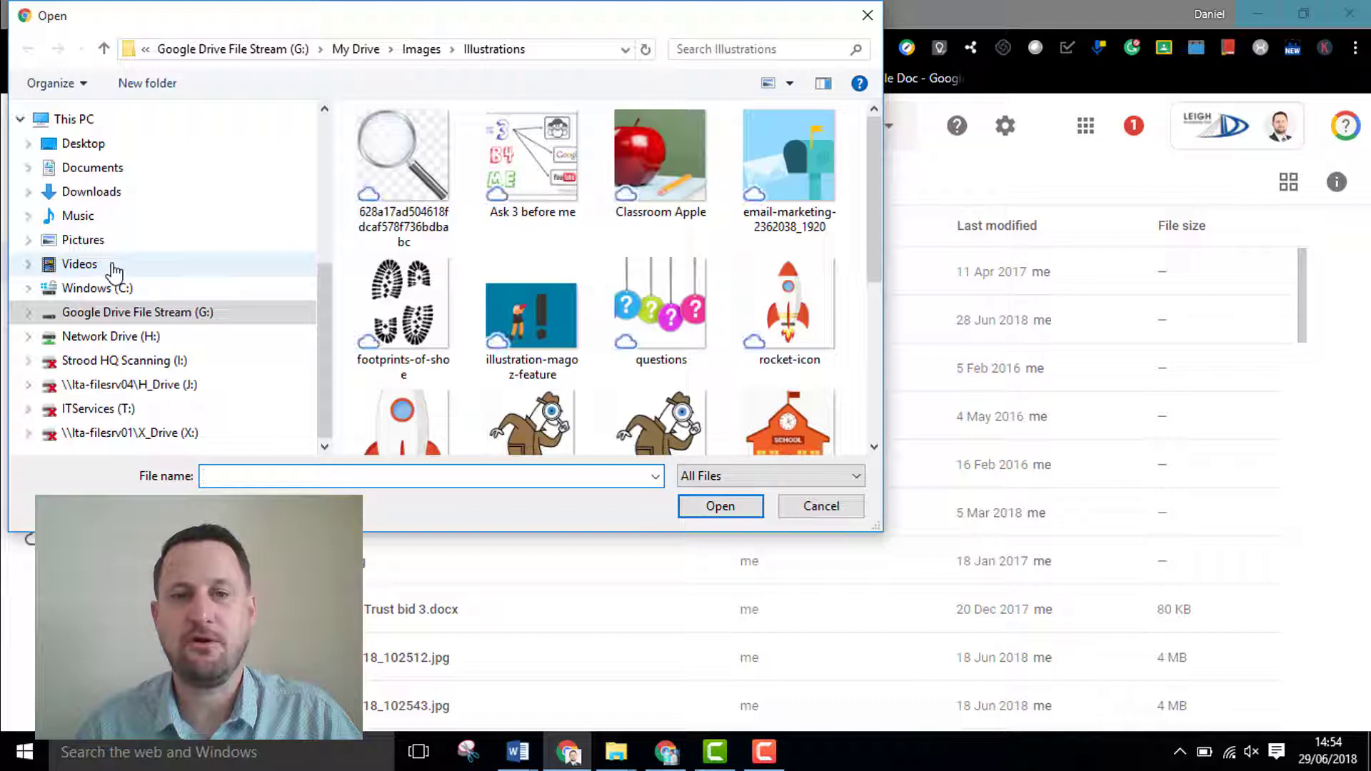
pyautogui.moveTo(157, 312)
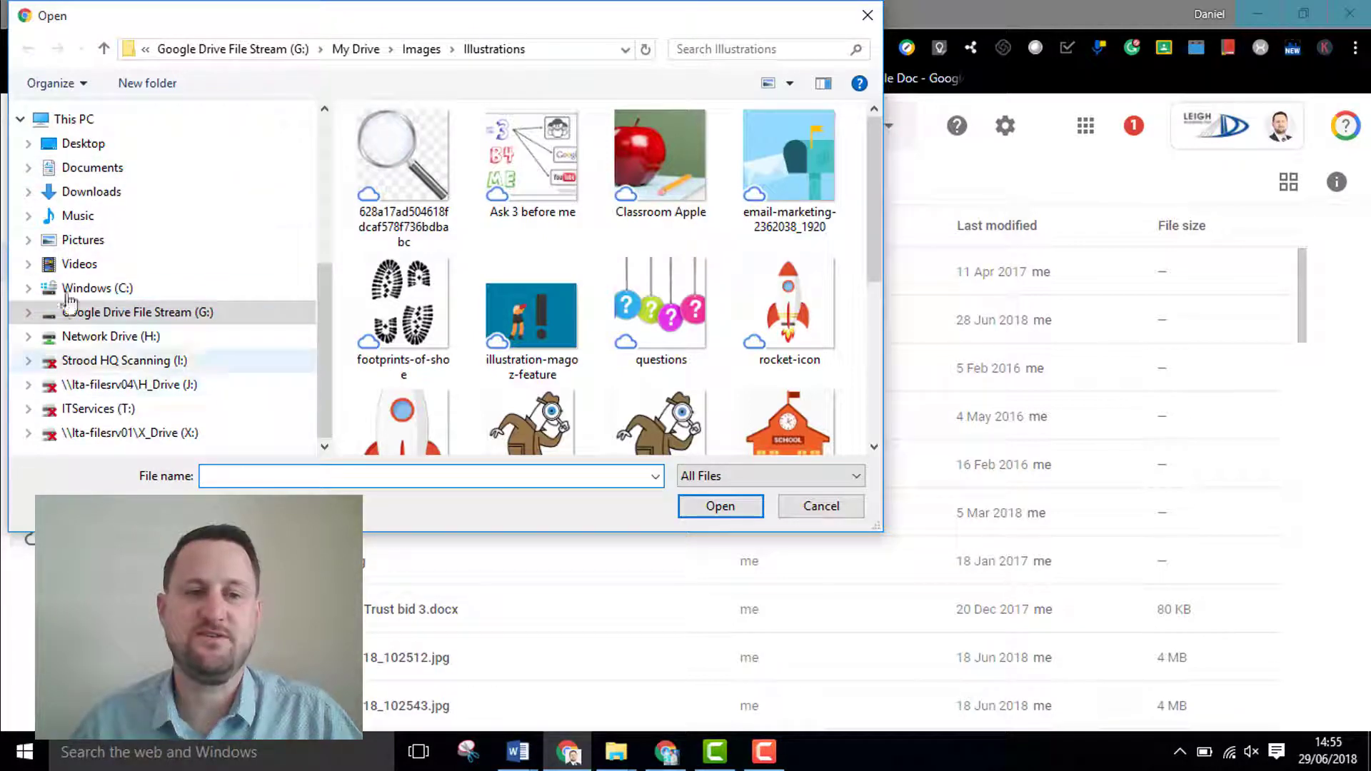
pyautogui.click(92, 167)
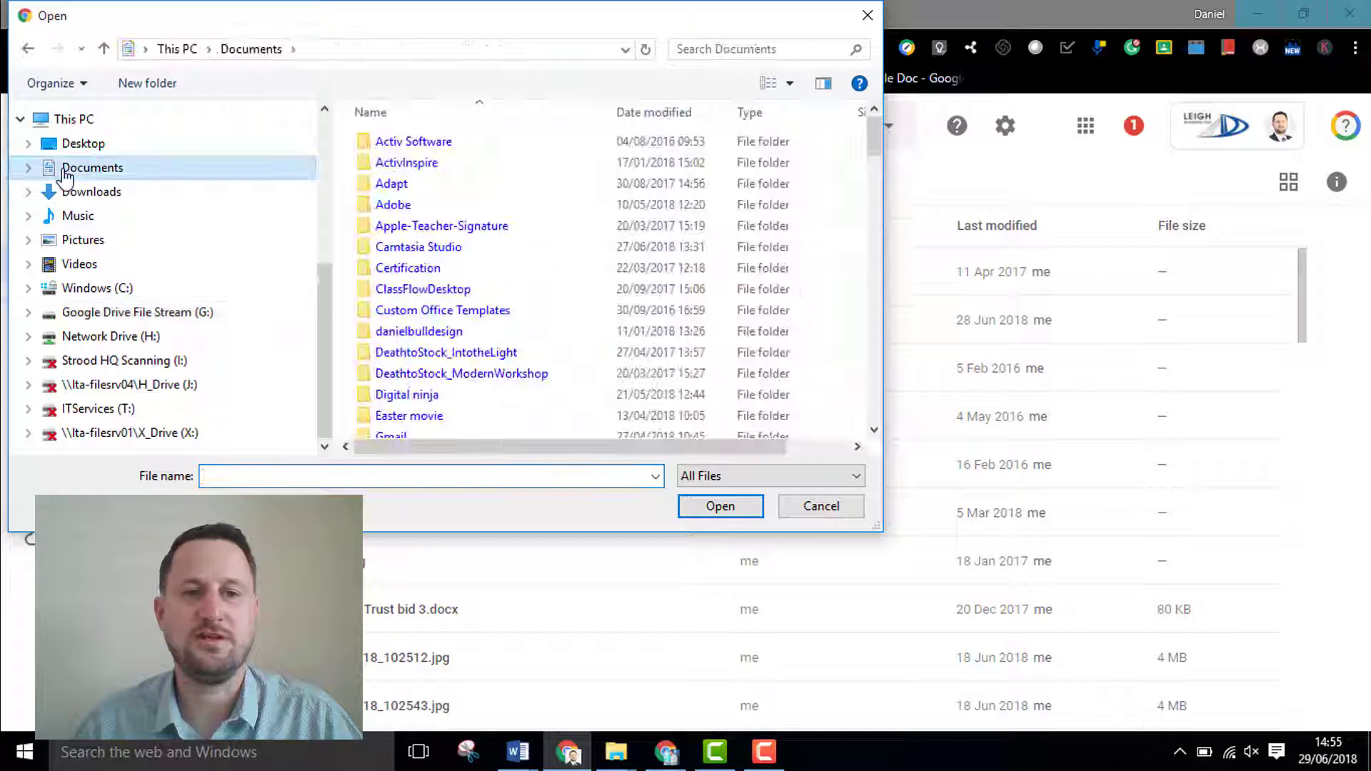
pyautogui.scroll(-3)
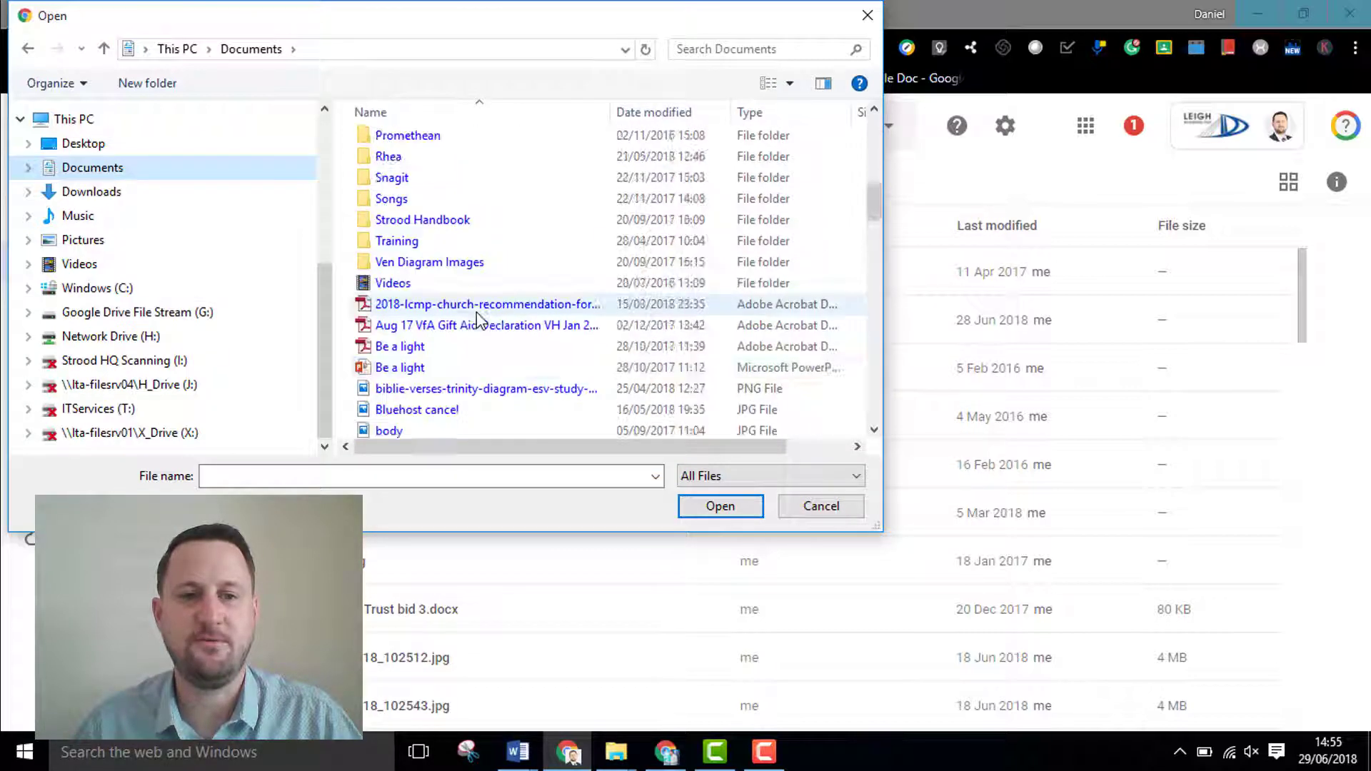
pyautogui.click(401, 346)
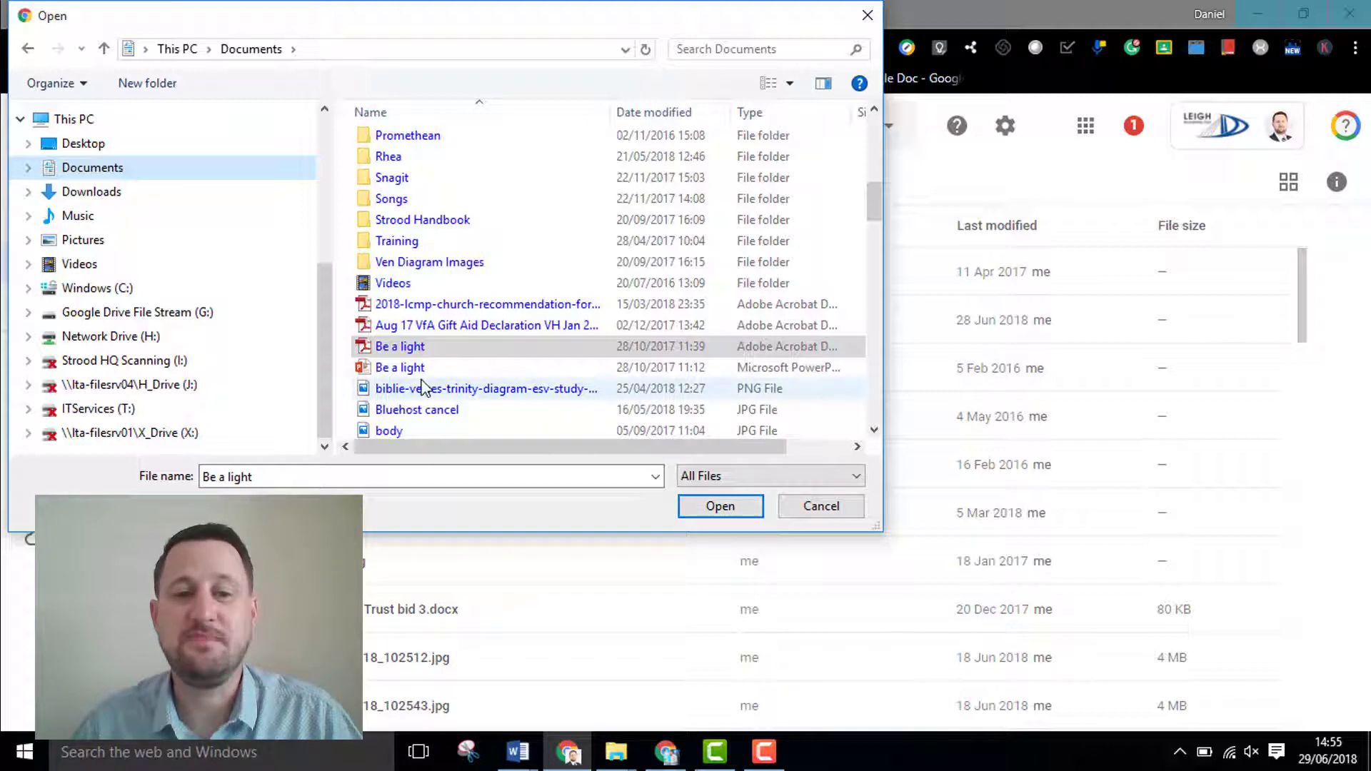
pyautogui.click(400, 367)
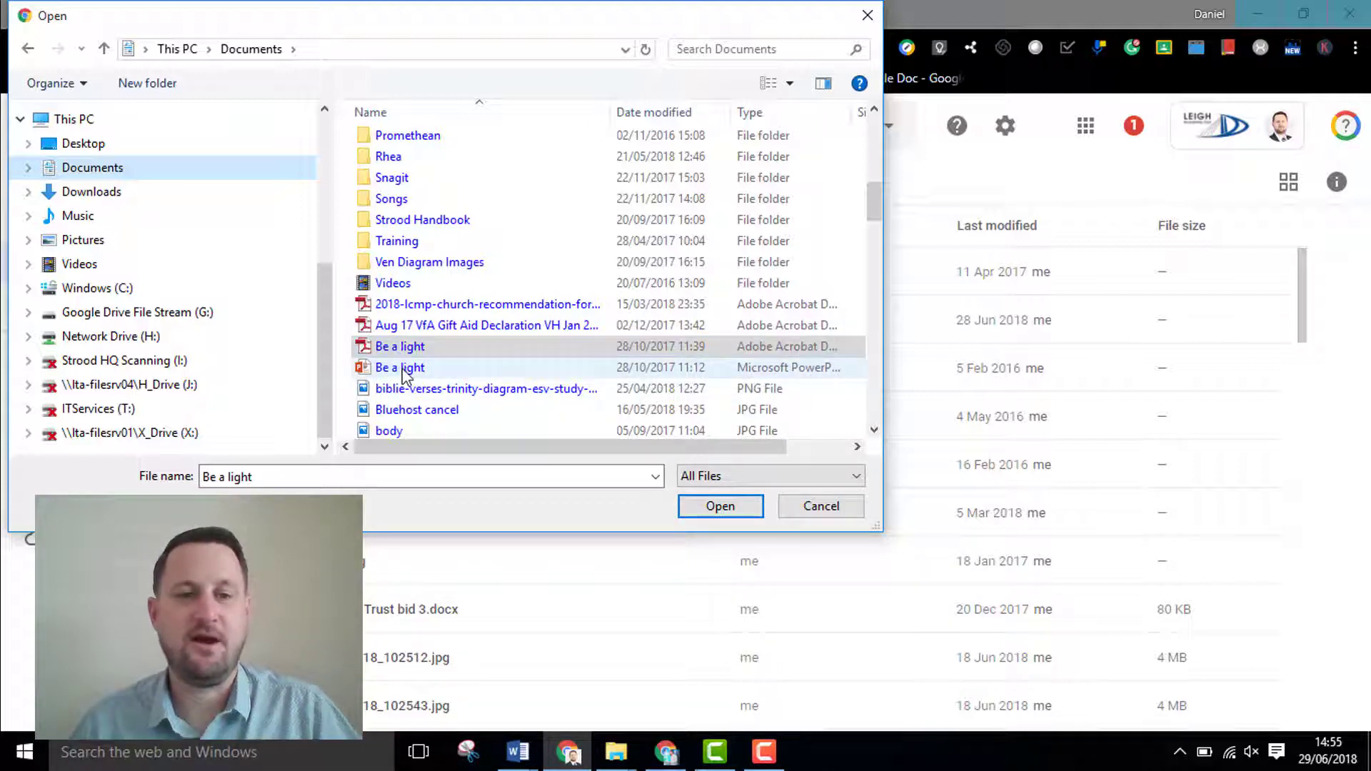
pyautogui.click(401, 367)
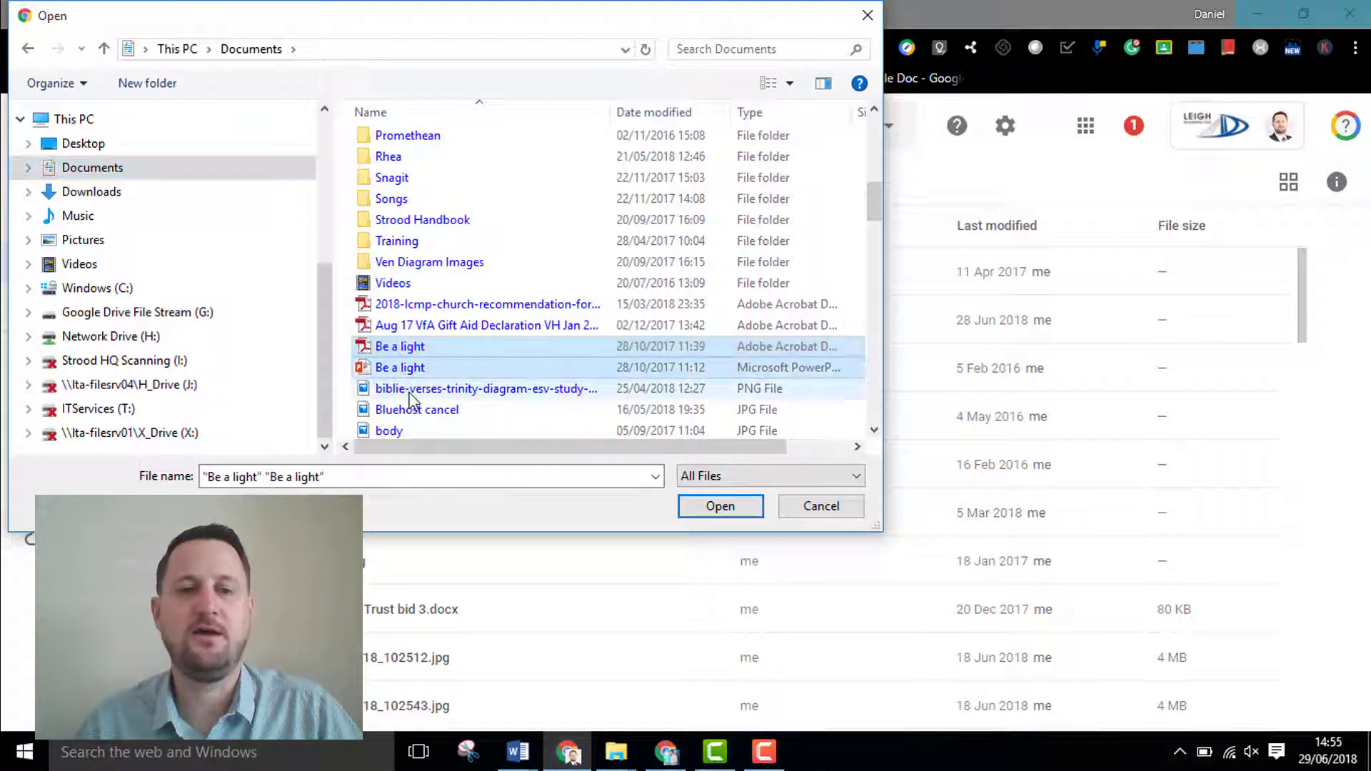
pyautogui.click(417, 409)
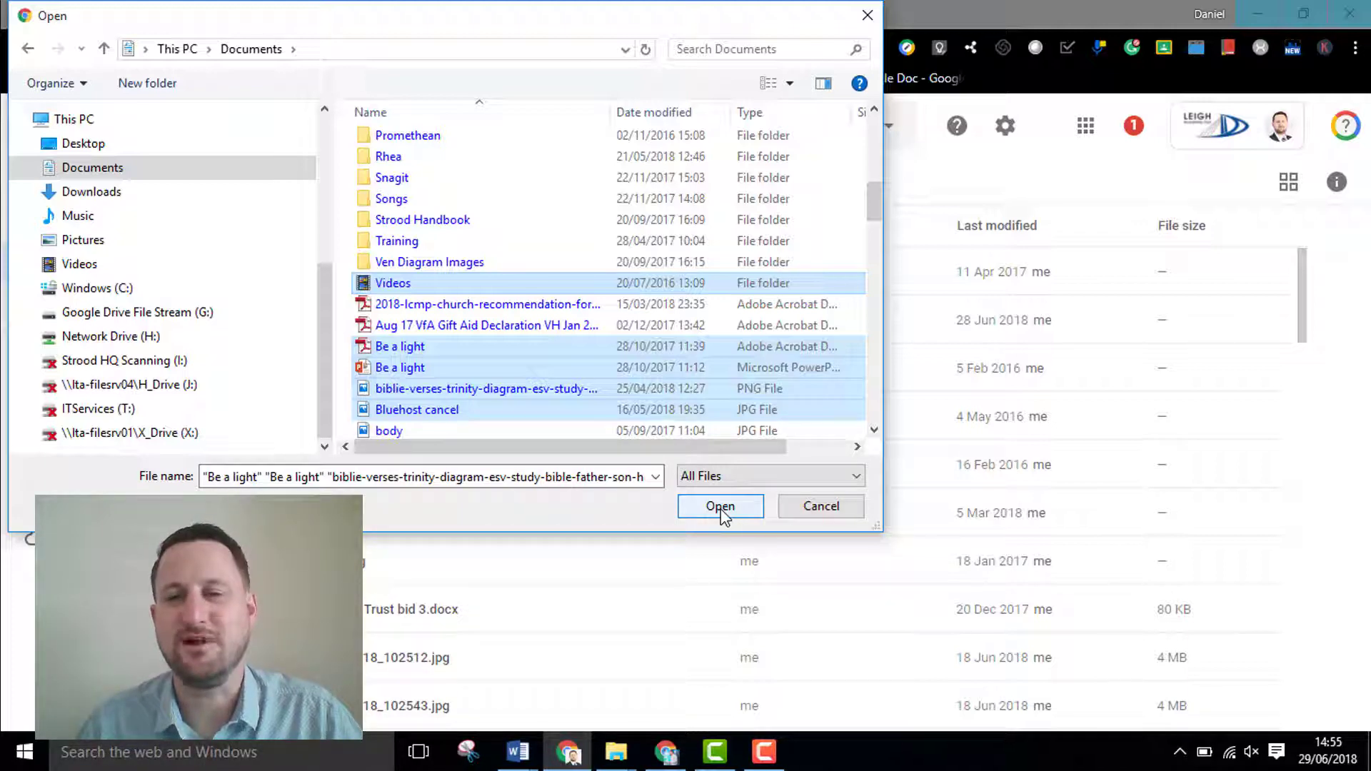
pyautogui.click(720, 506)
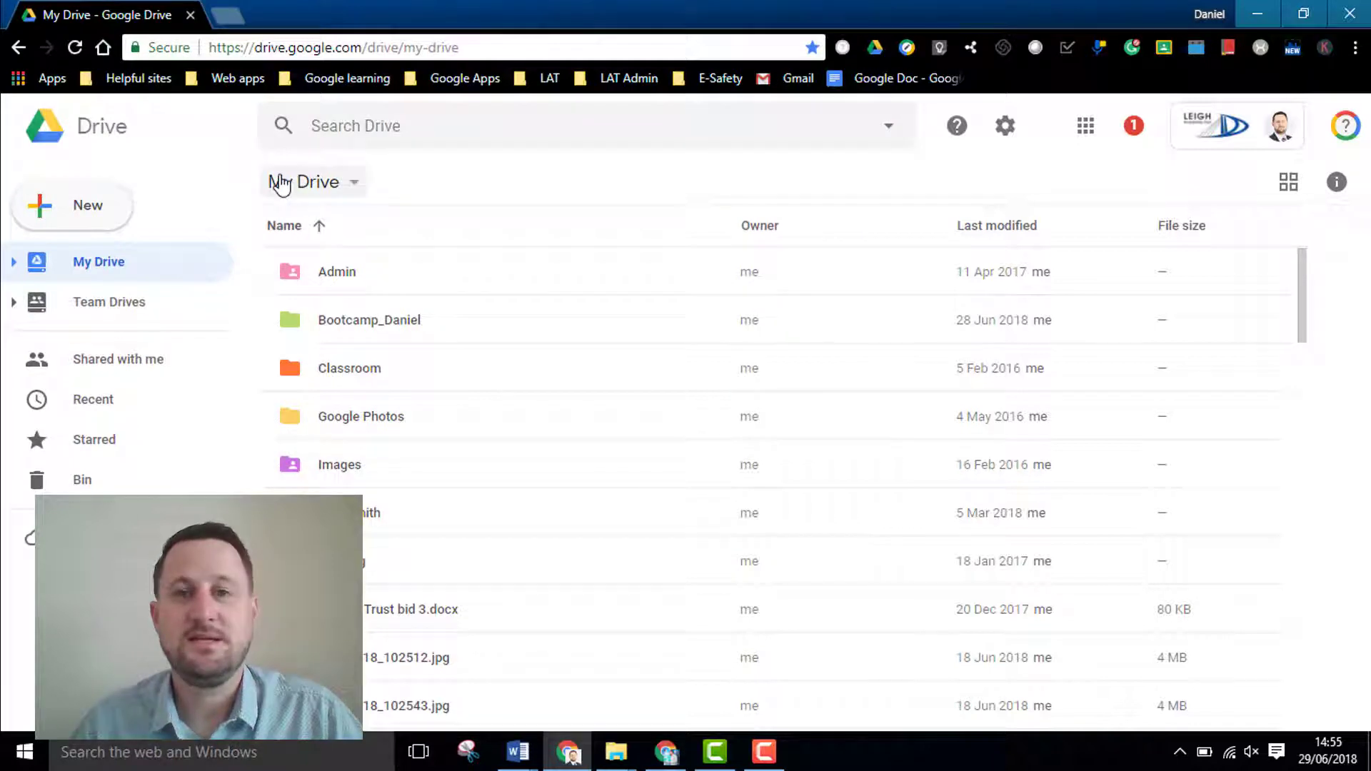
# Start a folder upload from Documents, cancel it, and bring up the June 2018 folder window
pyautogui.click(71, 206)
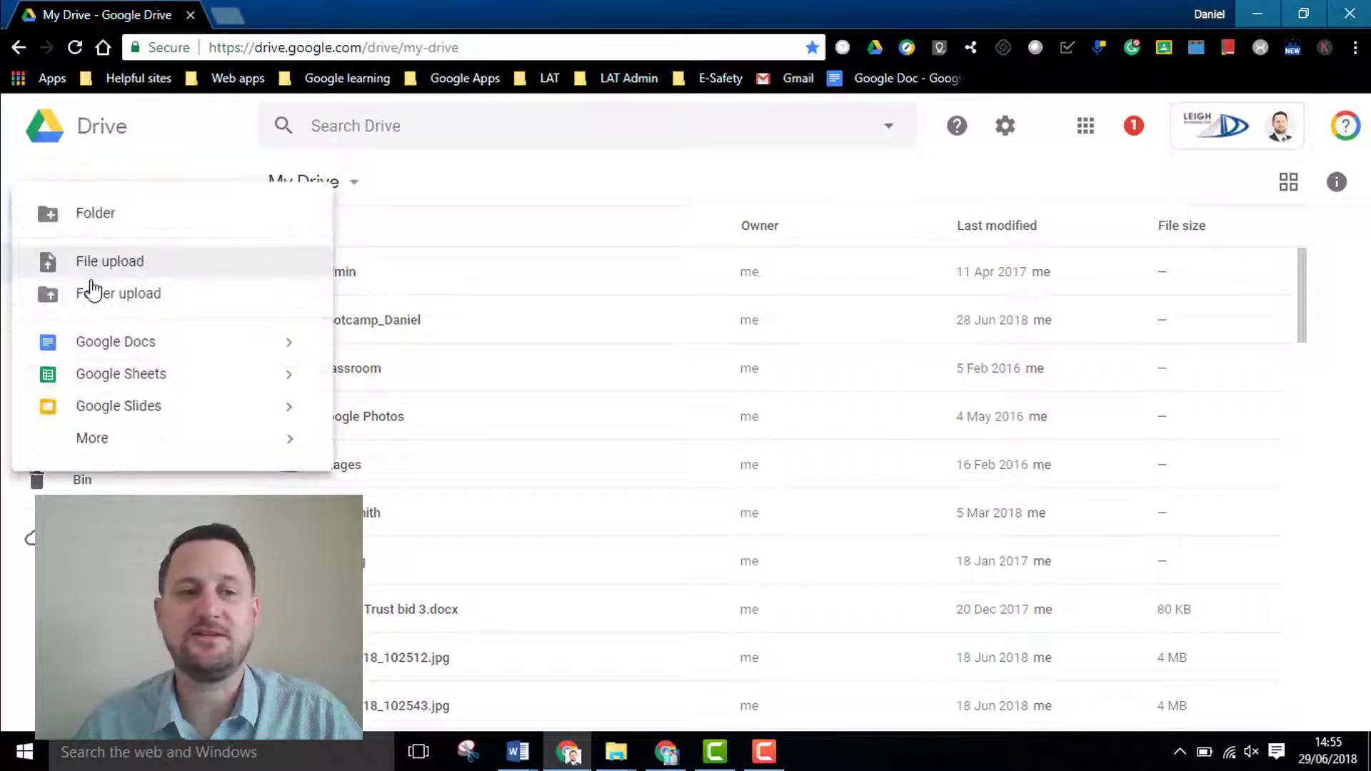
pyautogui.click(120, 293)
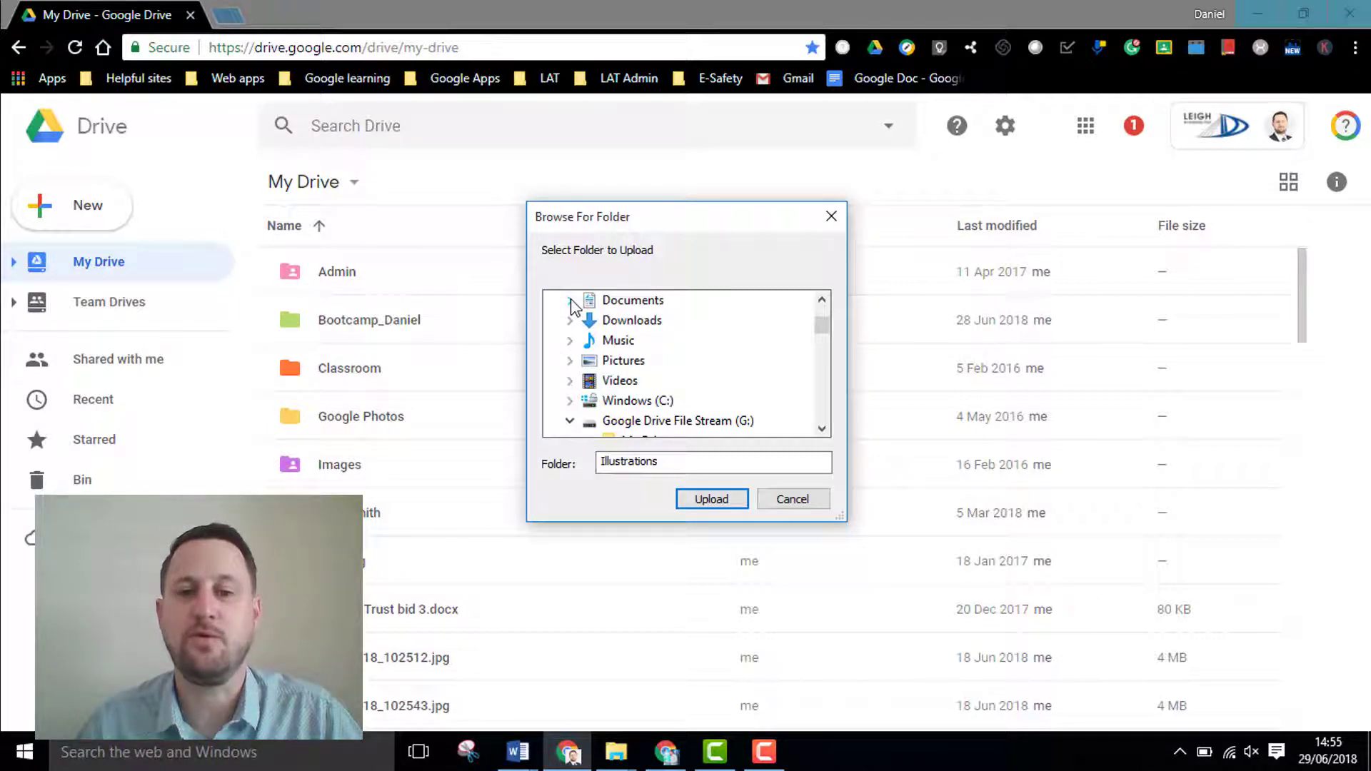
pyautogui.click(569, 300)
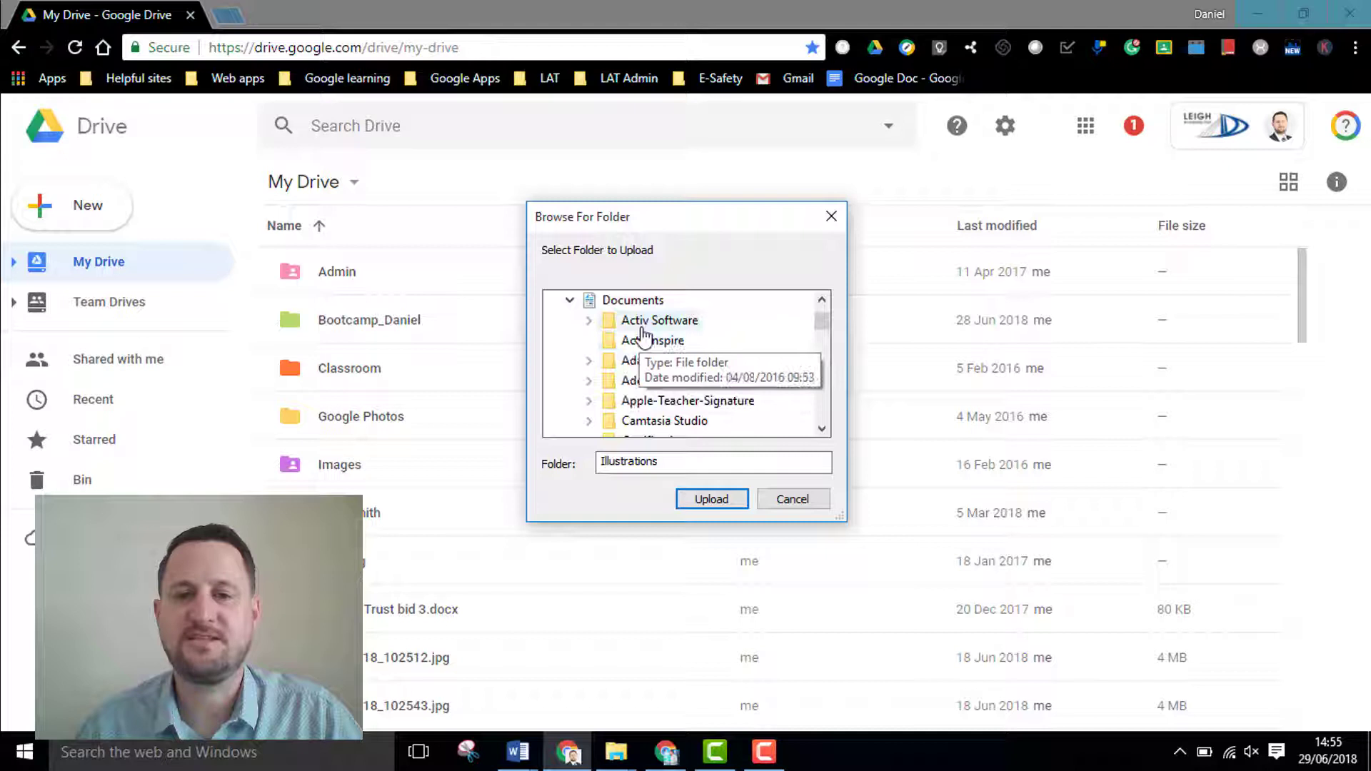
pyautogui.moveTo(628, 367)
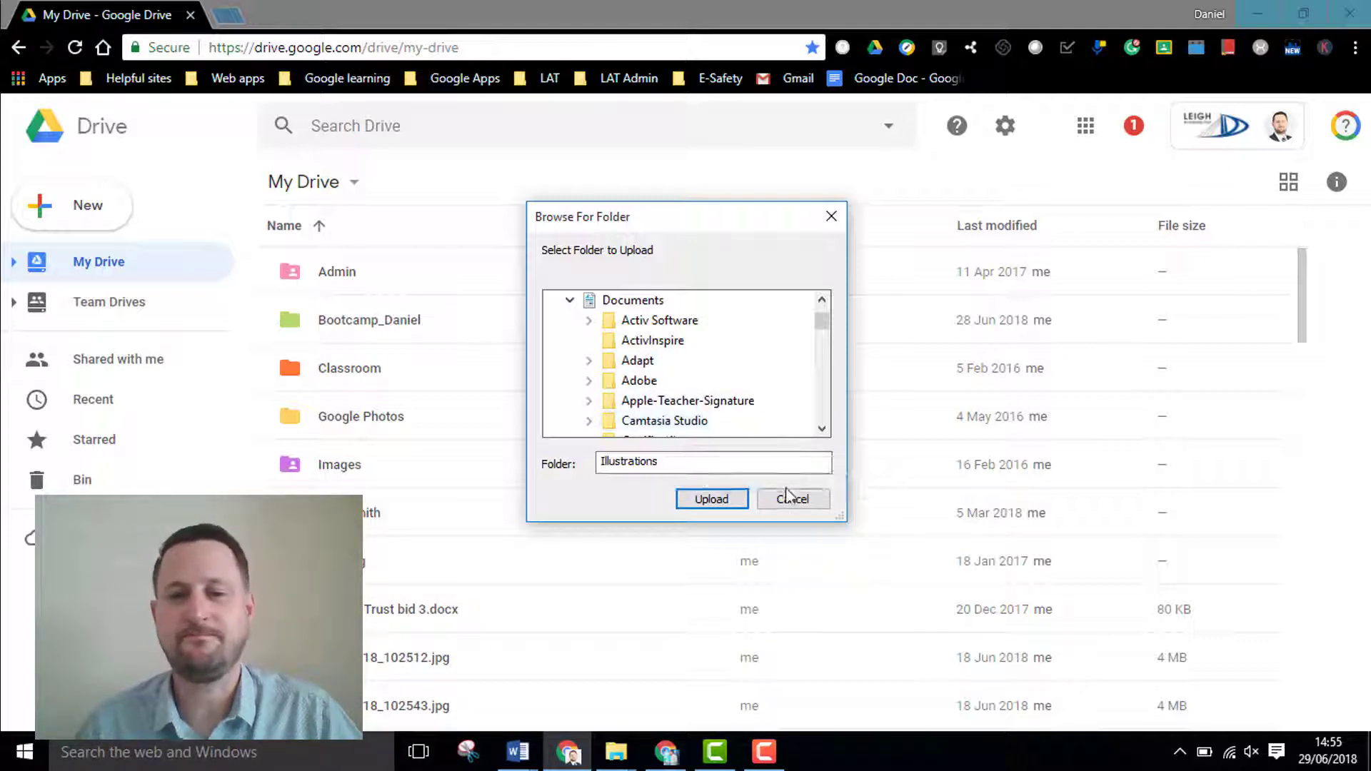
pyautogui.click(792, 499)
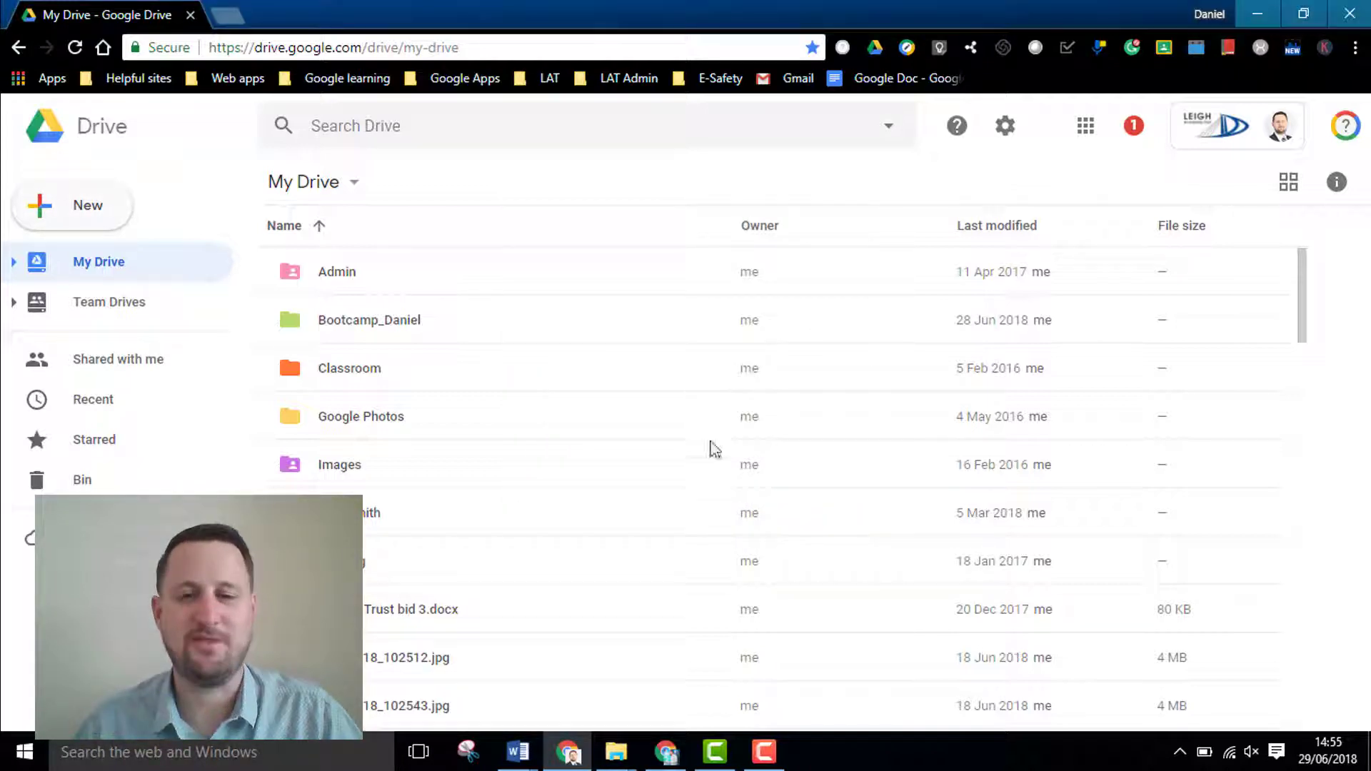
pyautogui.click(615, 752)
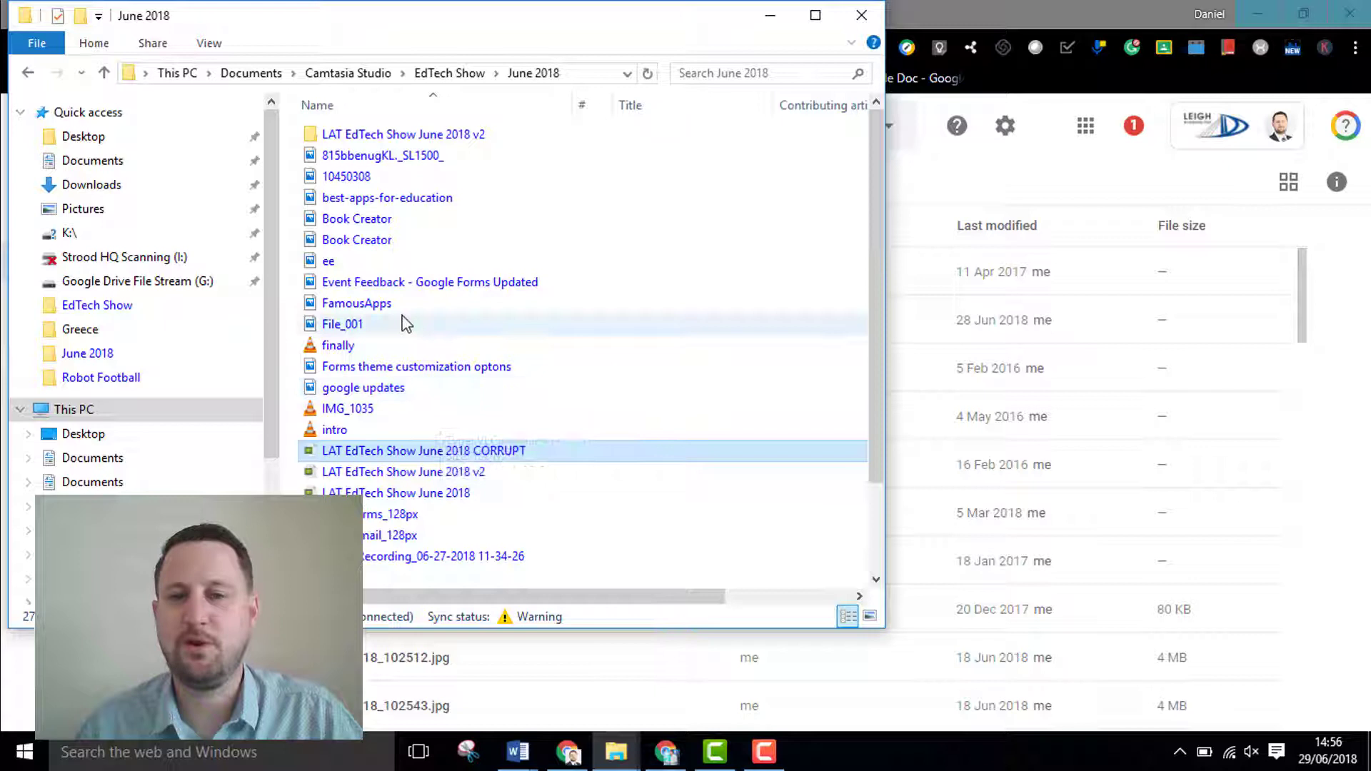
# Drag the 10450308 image from the June 2018 folder into My Drive to upload it
pyautogui.click(346, 176)
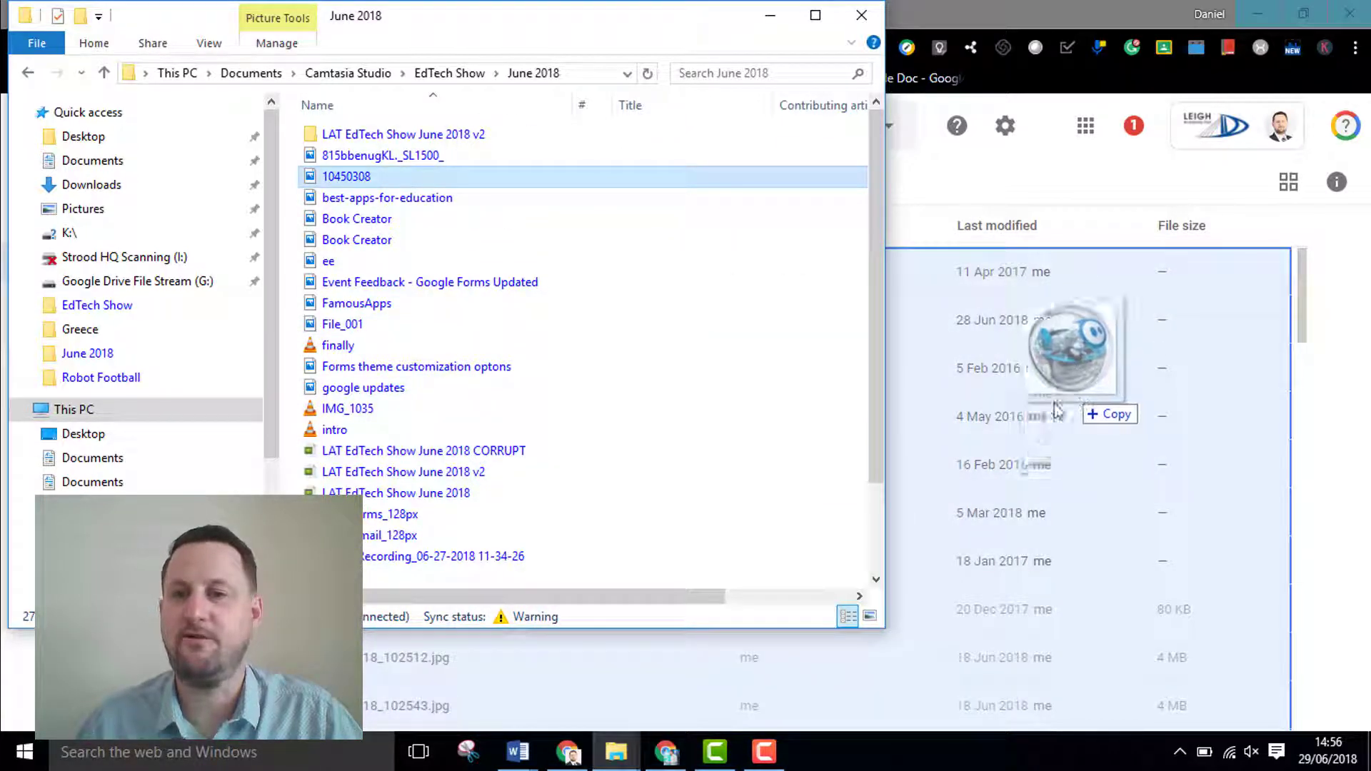
pyautogui.click(667, 752)
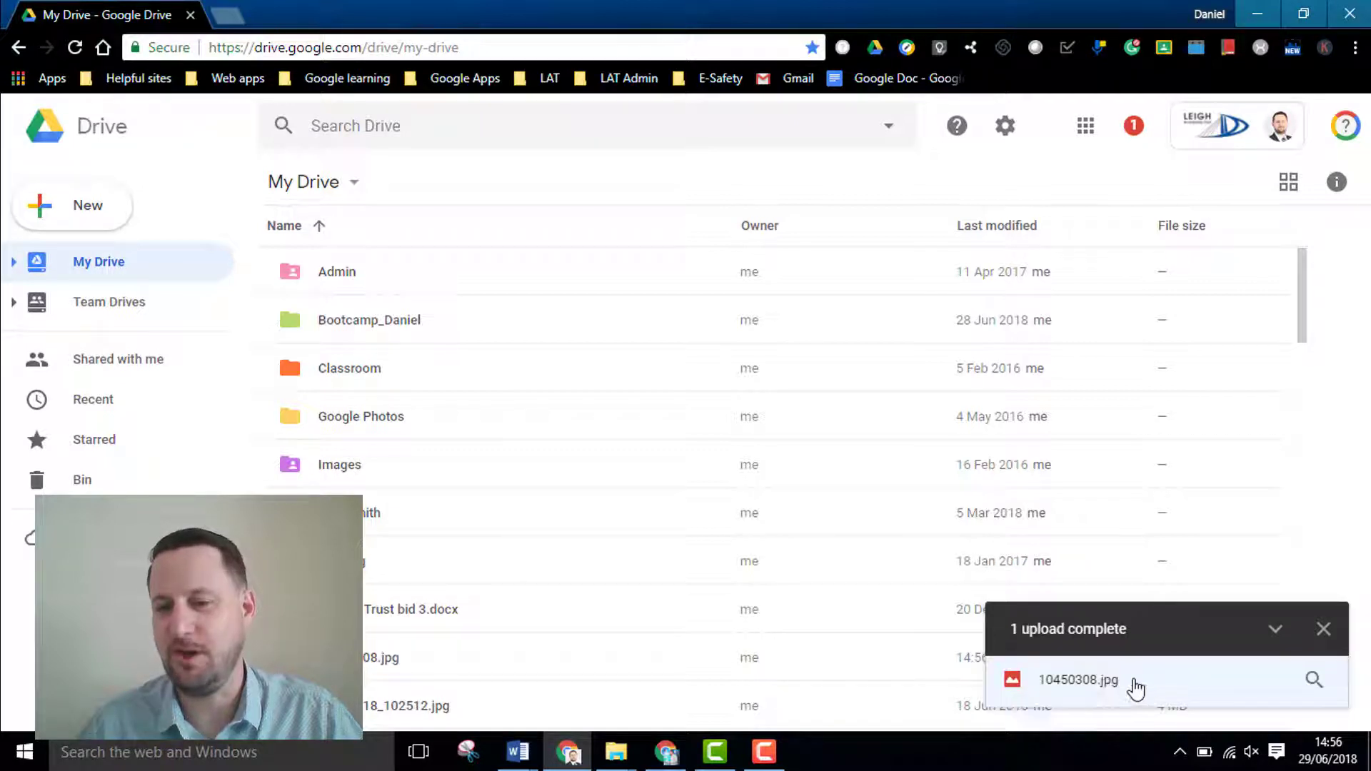
pyautogui.click(614, 751)
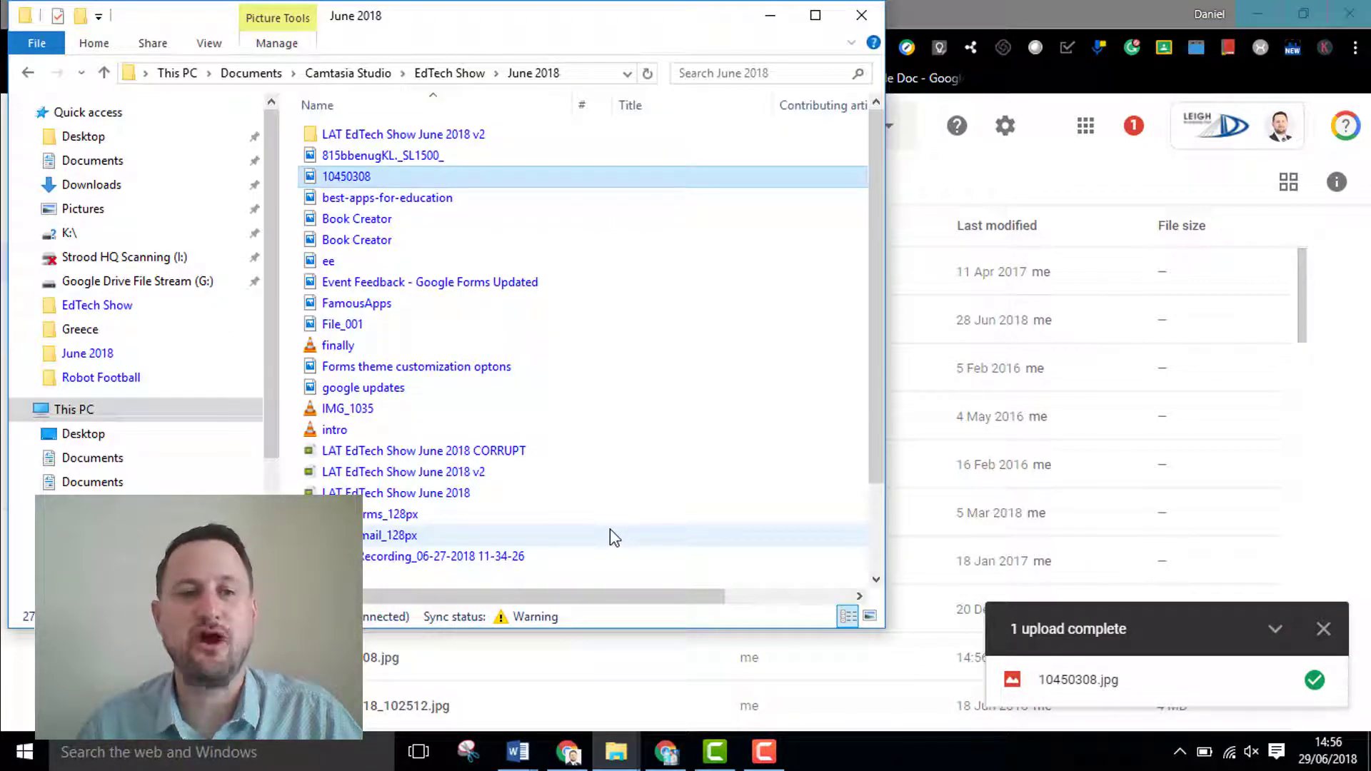
# Expand Google Drive File Stream (G:) in File Explorer to reveal My Drive's folders
pyautogui.click(137, 280)
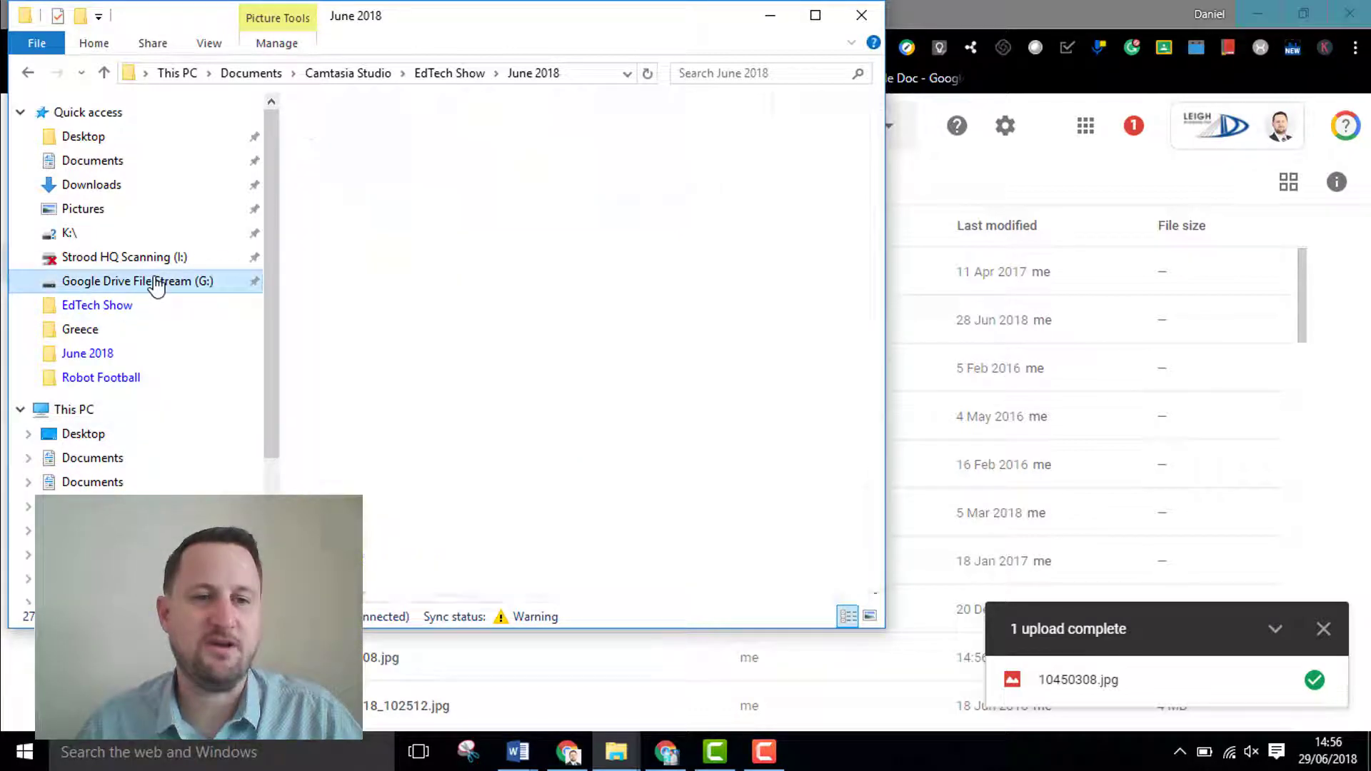
pyautogui.click(137, 281)
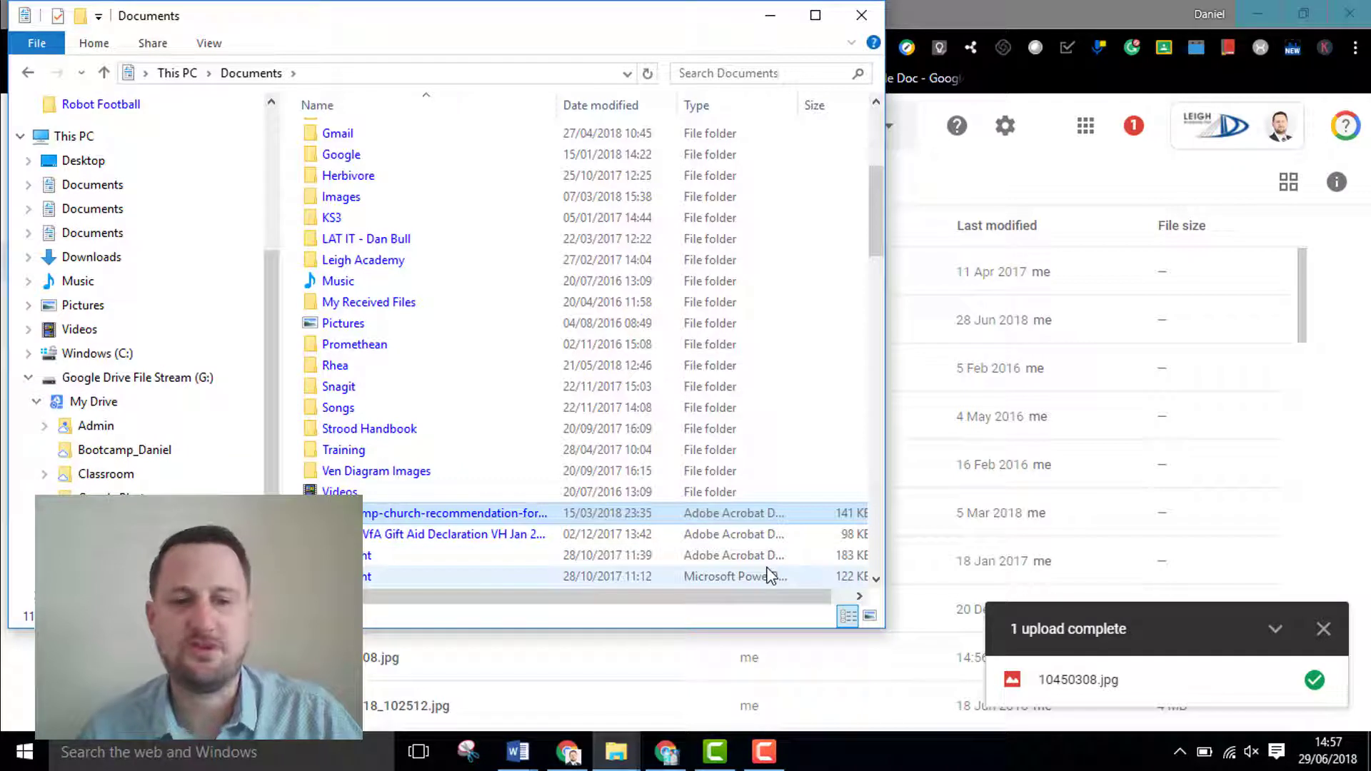
pyautogui.moveTo(775, 577)
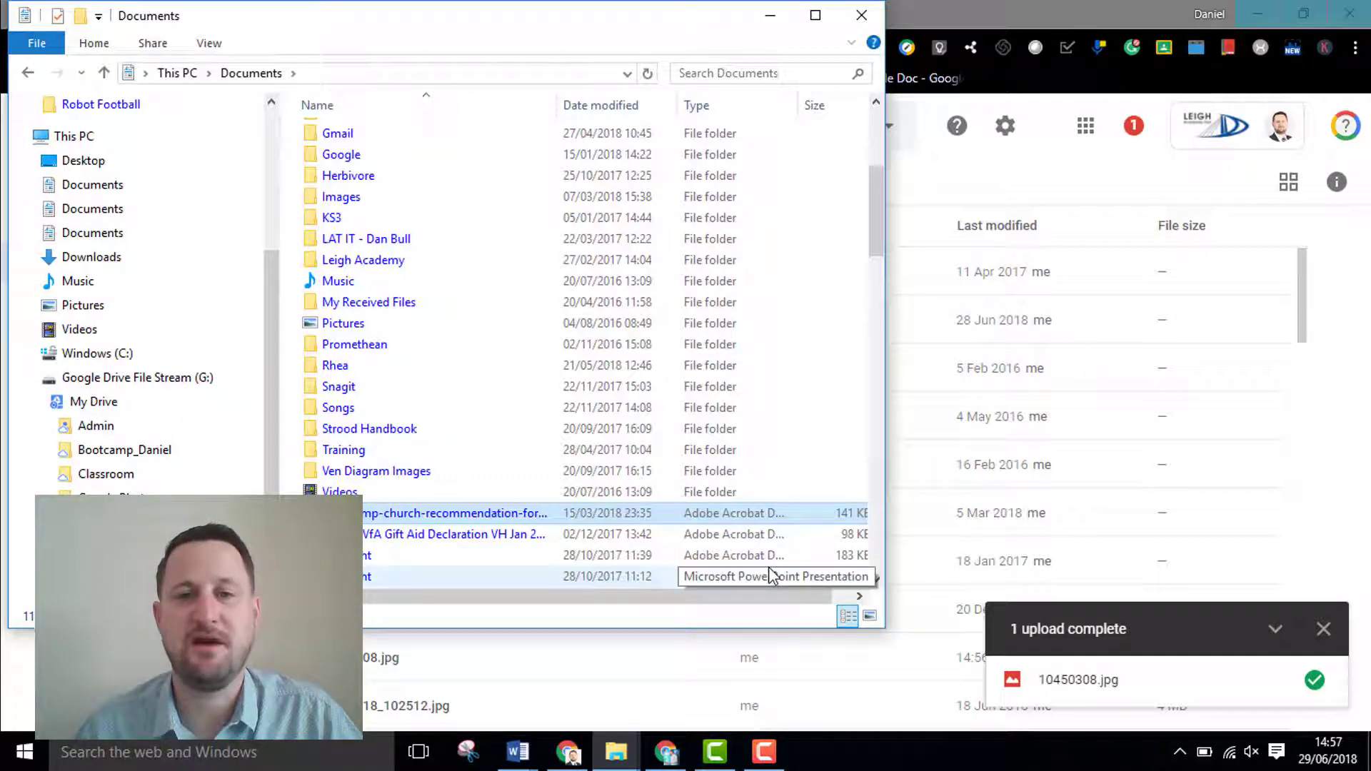